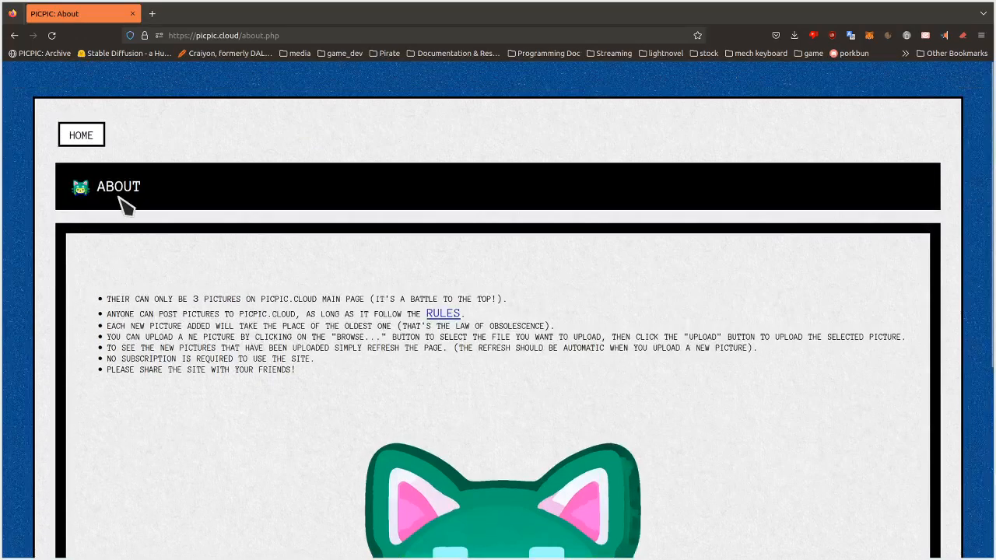
mouse_move(221, 44)
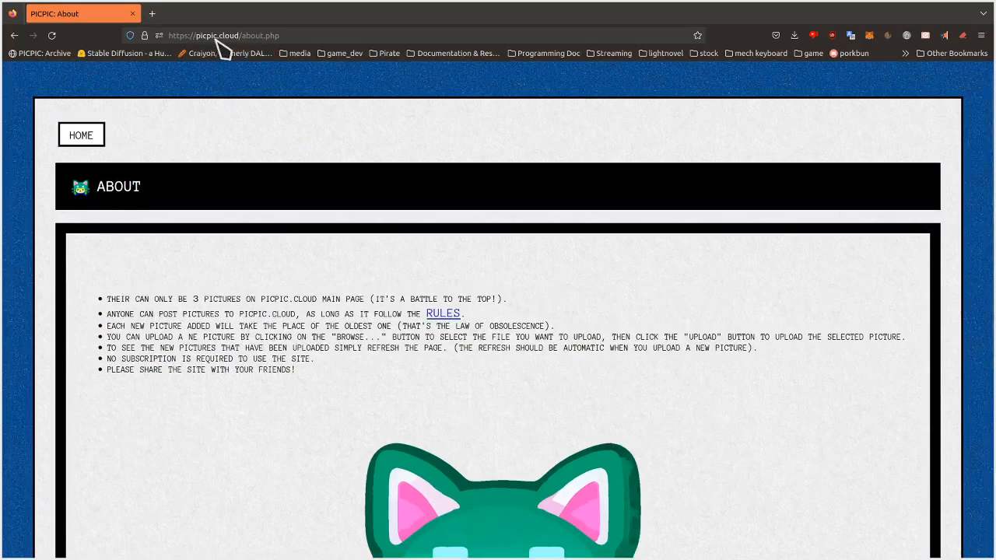
Return from the About page to the PICPIC home page with the upload form.
click(80, 134)
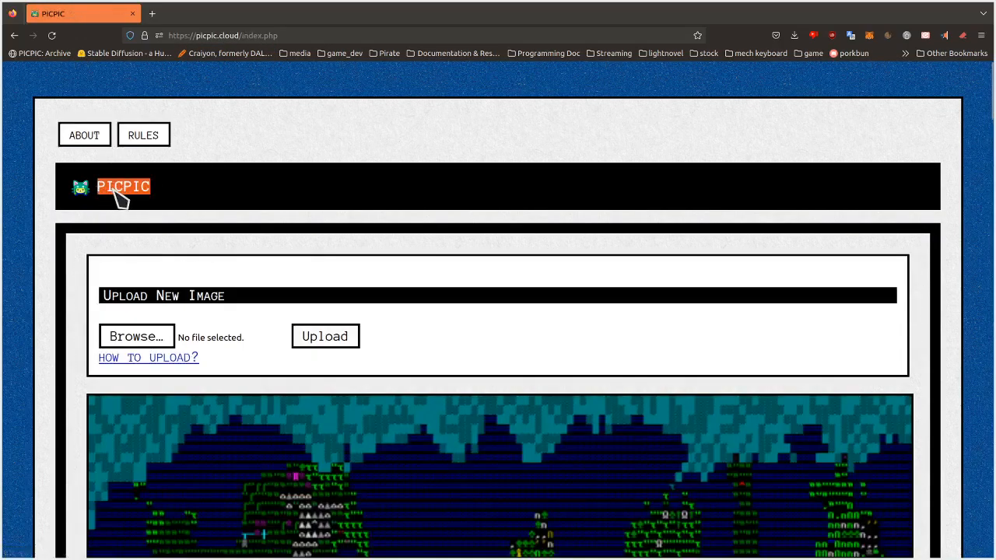
mouse_move(326, 218)
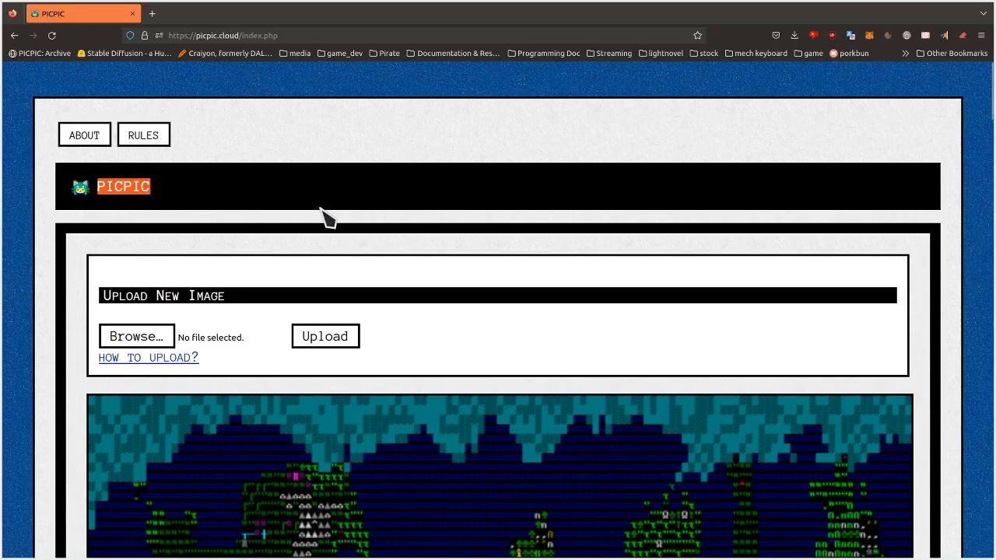
scroll(down, 3)
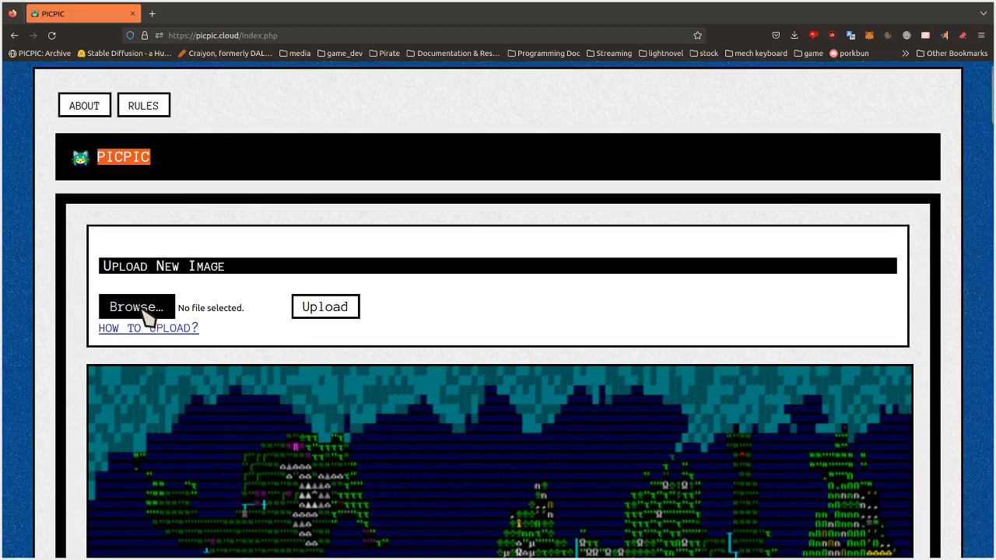
Choose catss.jpg, the photo of two cats, and upload it.
click(137, 306)
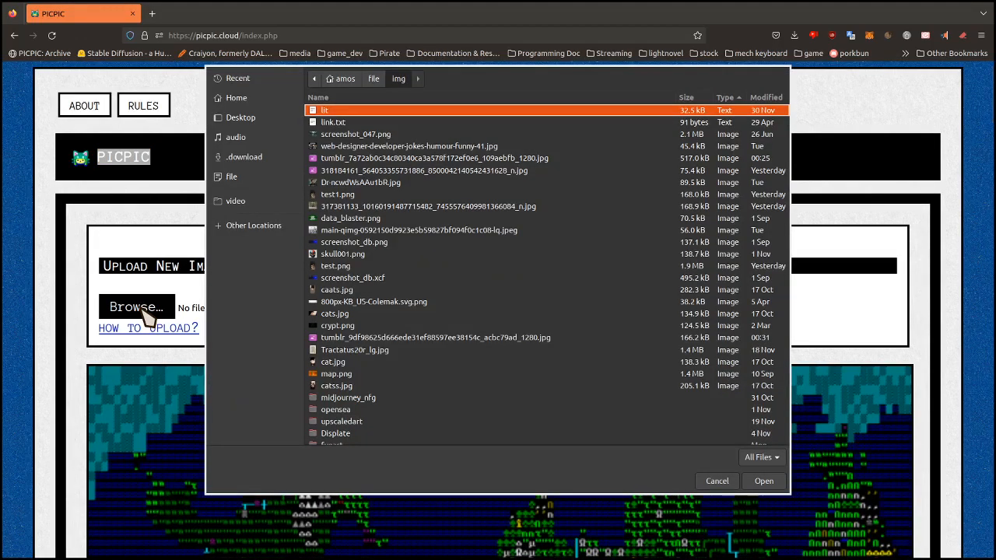
mouse_move(765, 481)
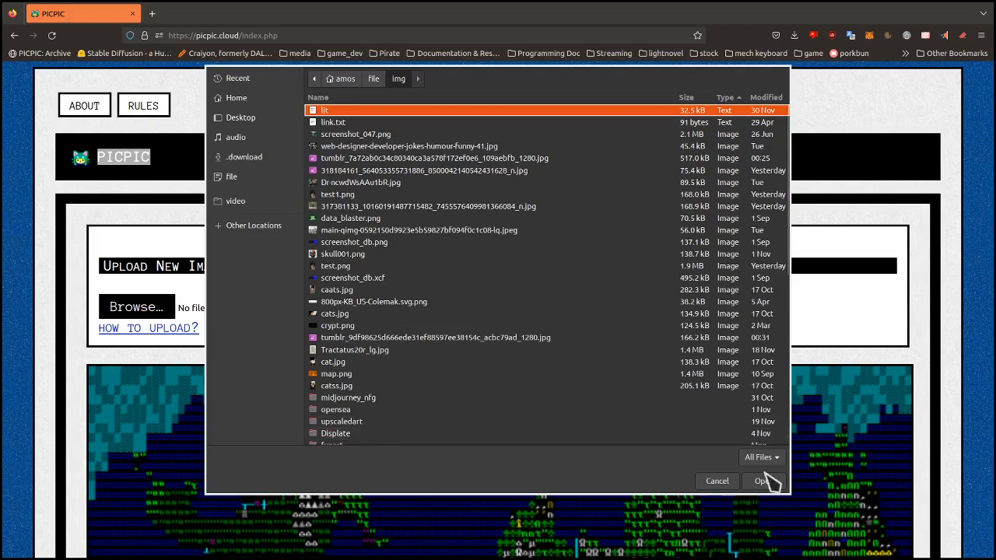
click(336, 386)
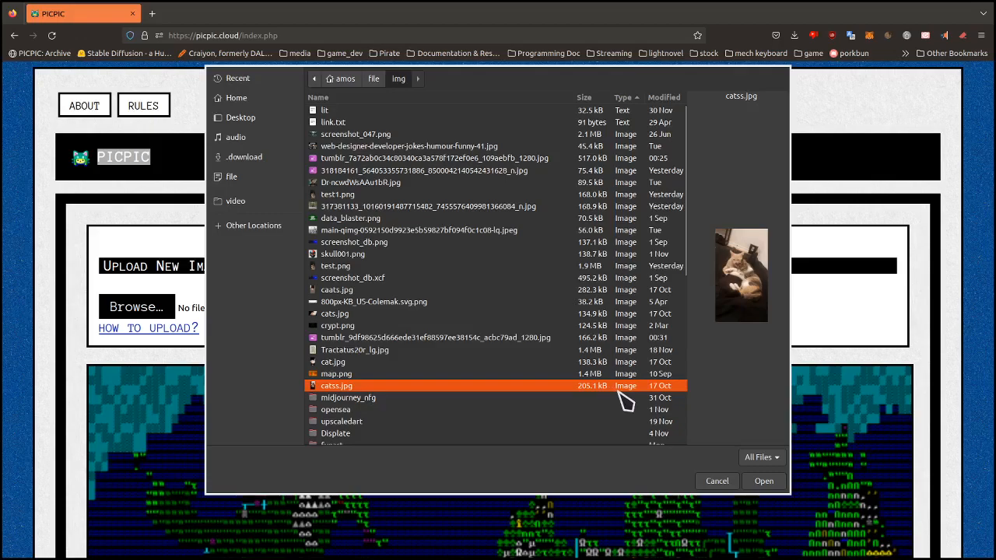
click(762, 481)
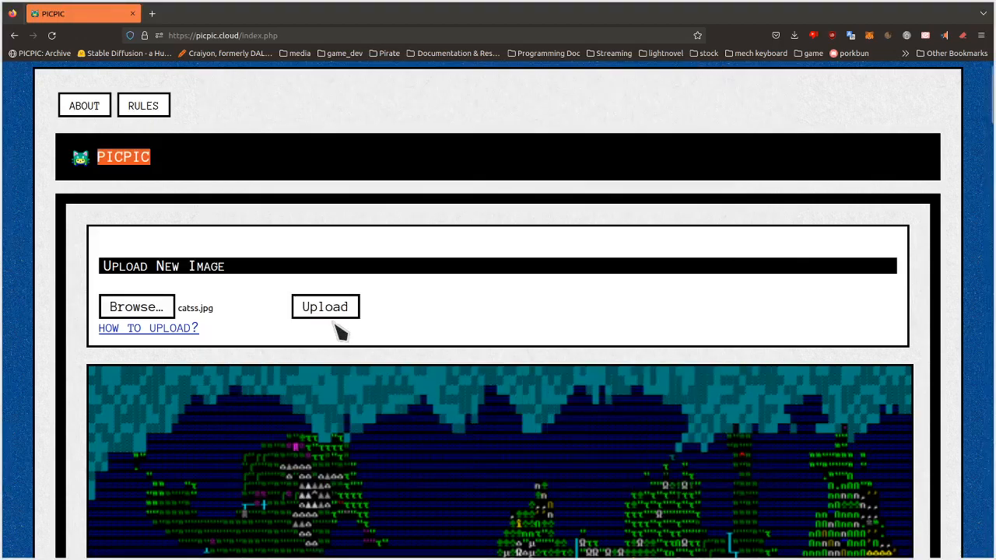
click(324, 305)
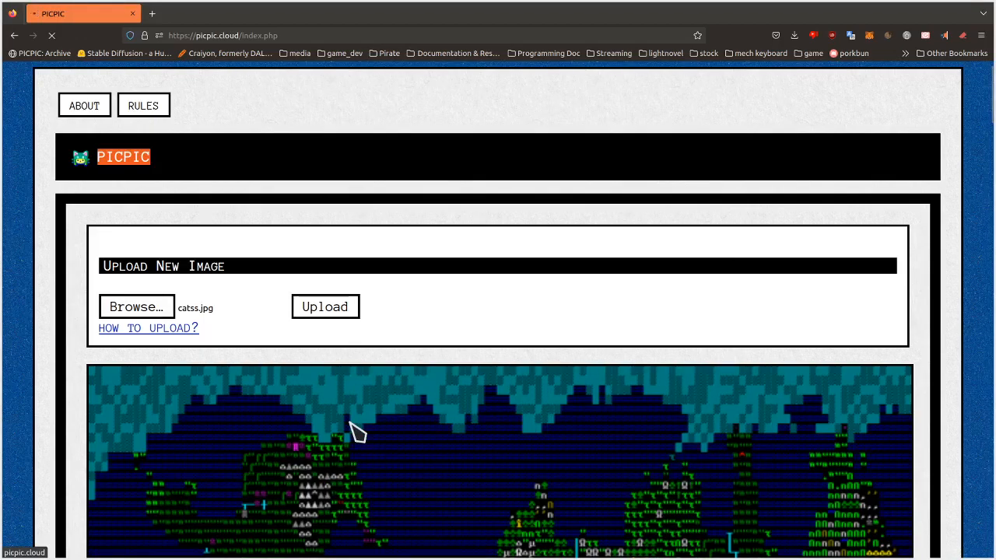
Let the upload succeed and look over the cat photo now first in the gallery.
click(323, 305)
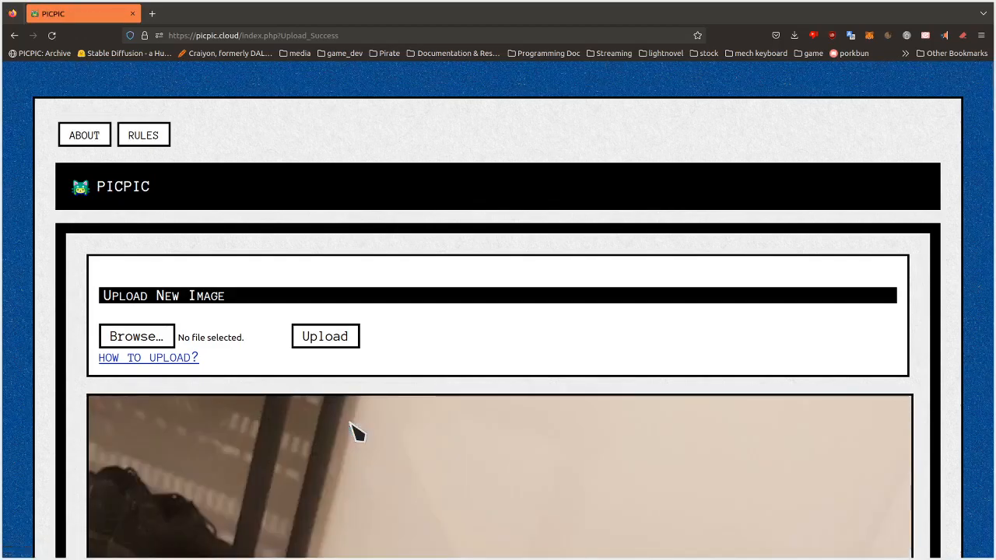
mouse_move(445, 345)
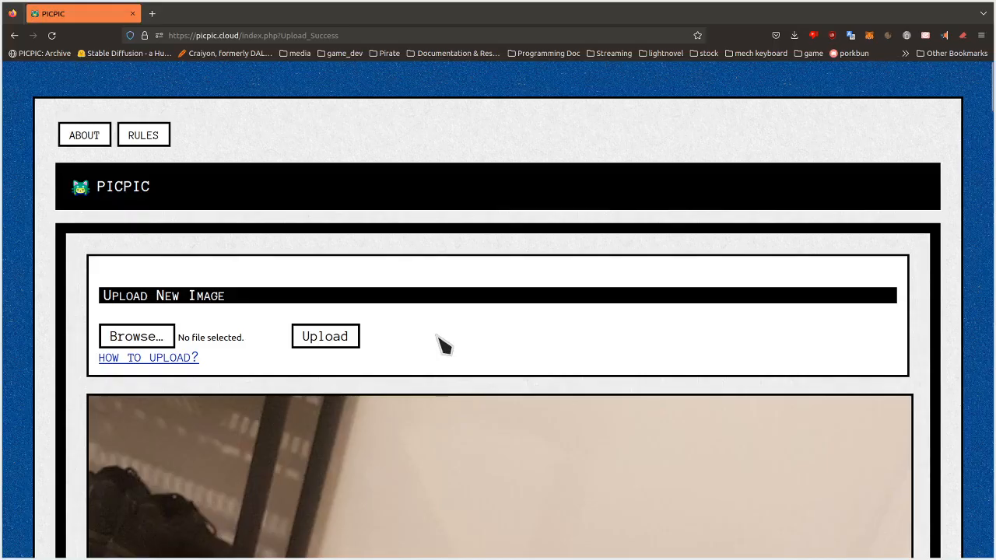
scroll(down, 3)
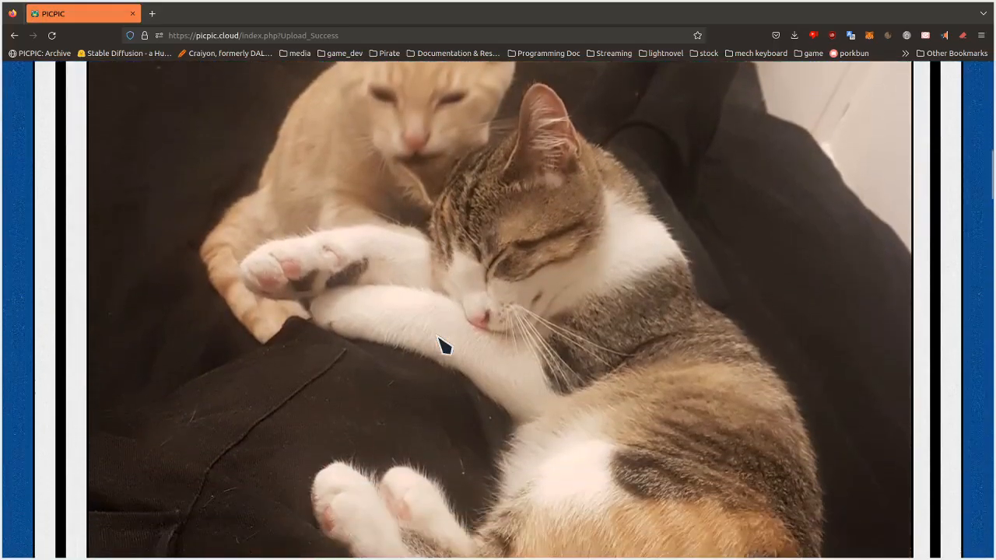
scroll(down, 3)
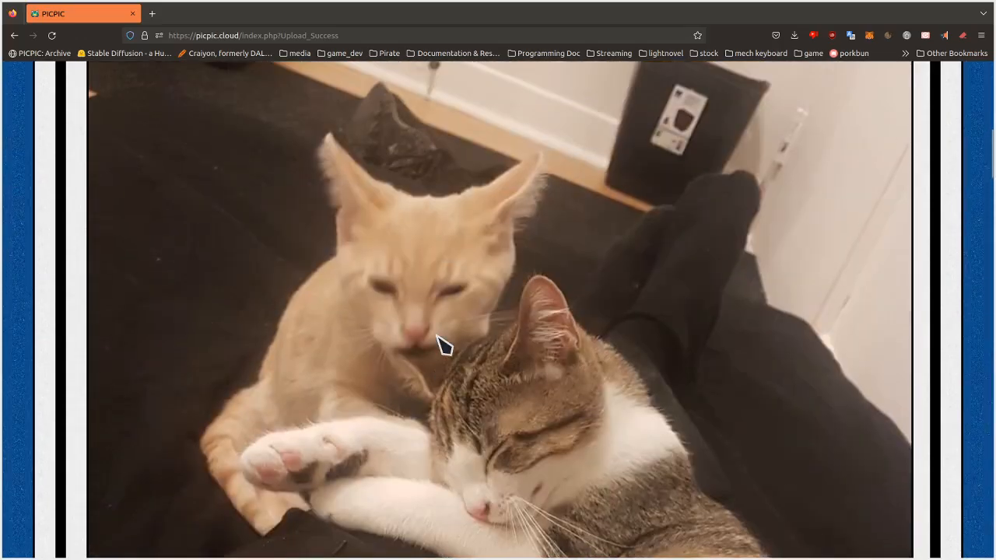
scroll(down, 3)
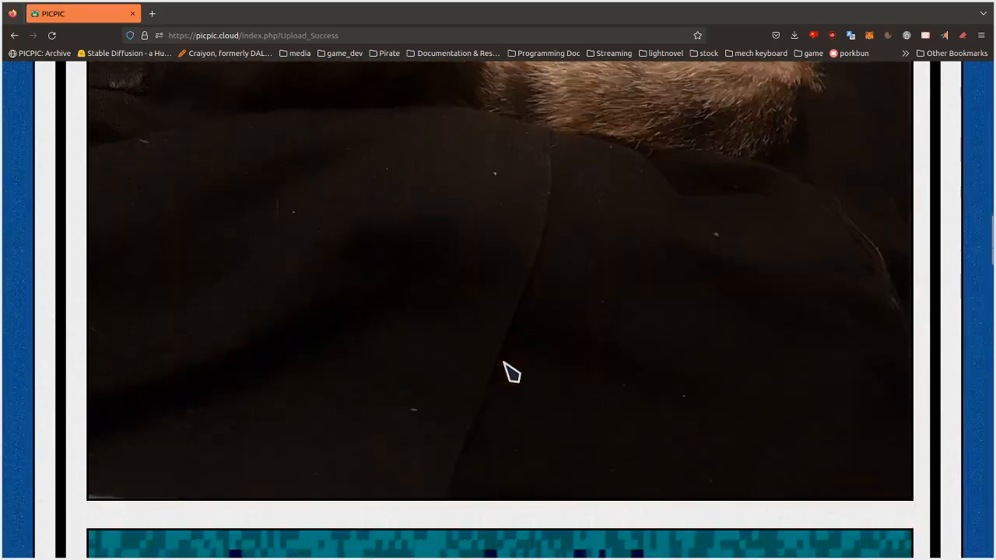
scroll(down, 3)
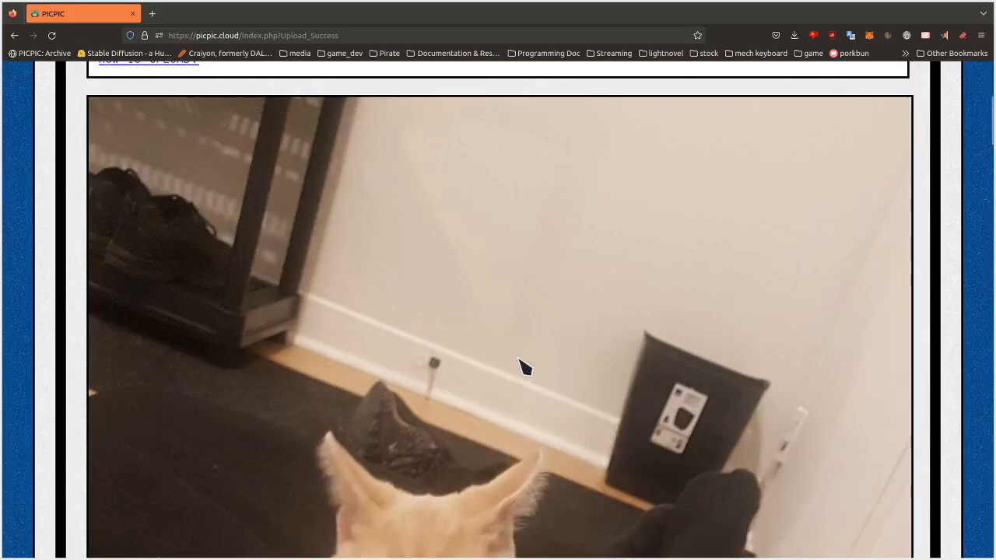
Choose out2.gif, the chick animation, from the gif folder as the next upload.
click(136, 336)
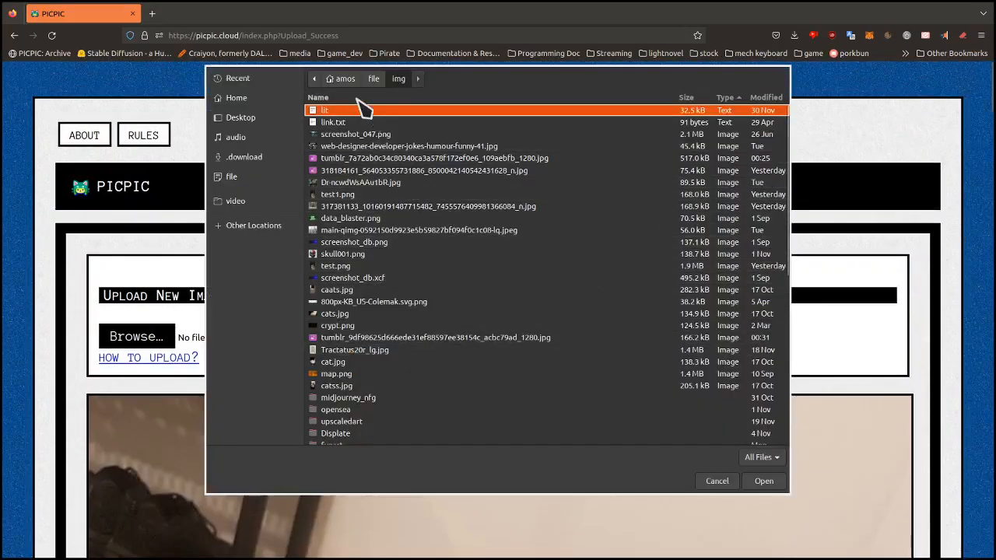
mouse_move(348, 398)
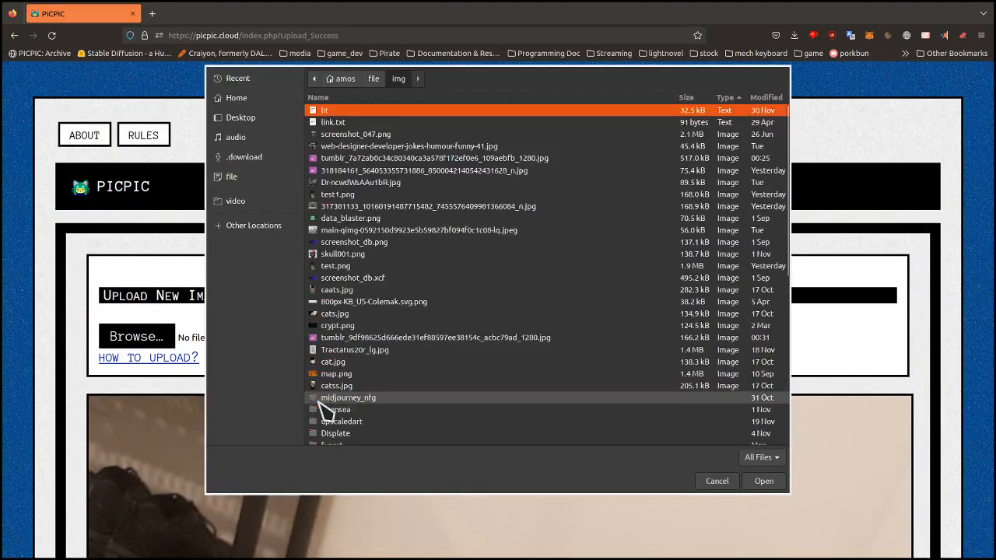
double_click(348, 397)
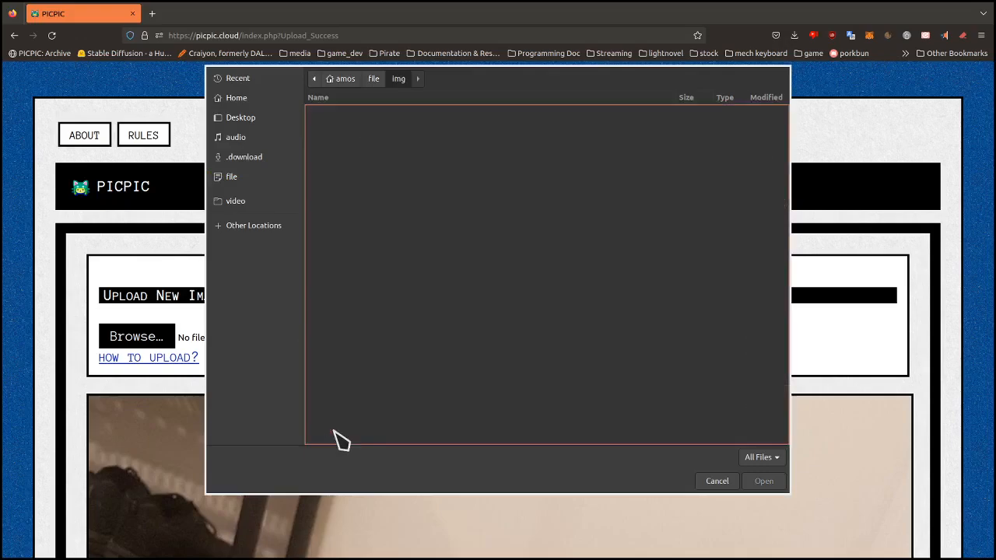
click(423, 77)
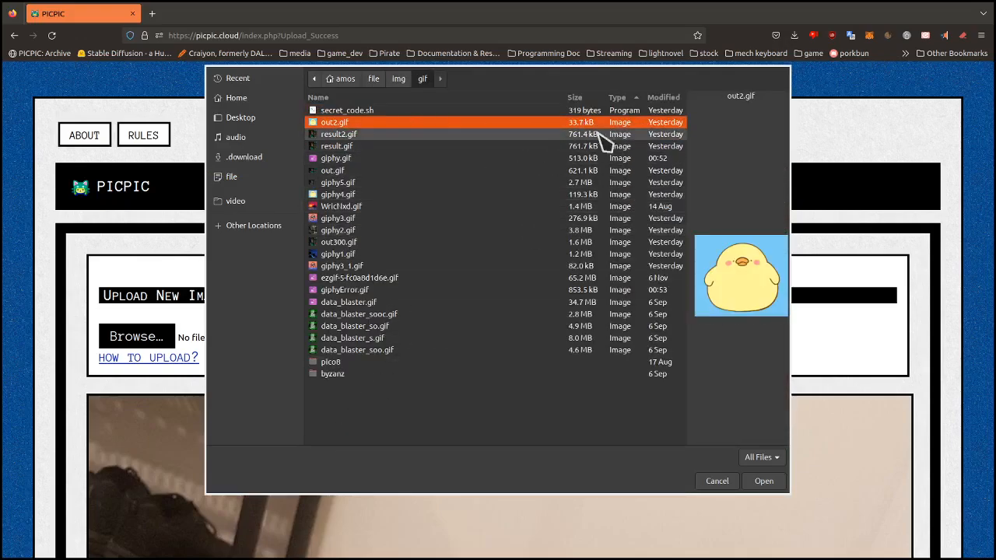
click(763, 481)
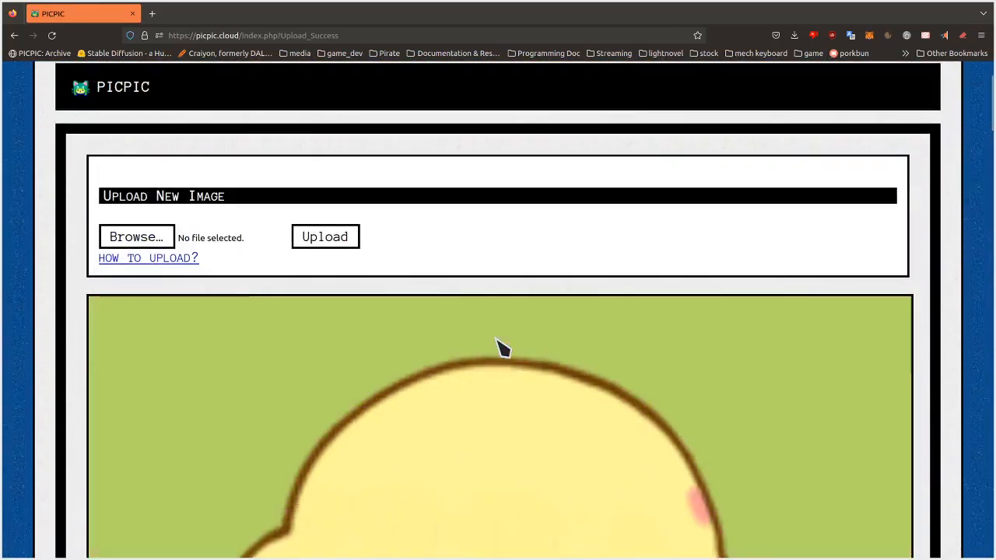
Watch the animated chick GIF playing at the top of the gallery.
scroll(down, 3)
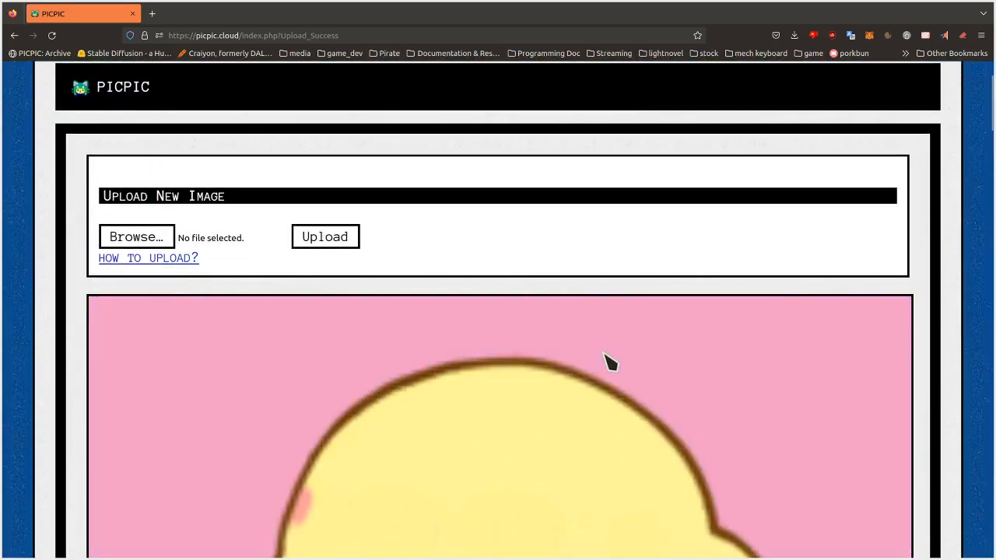
scroll(down, 3)
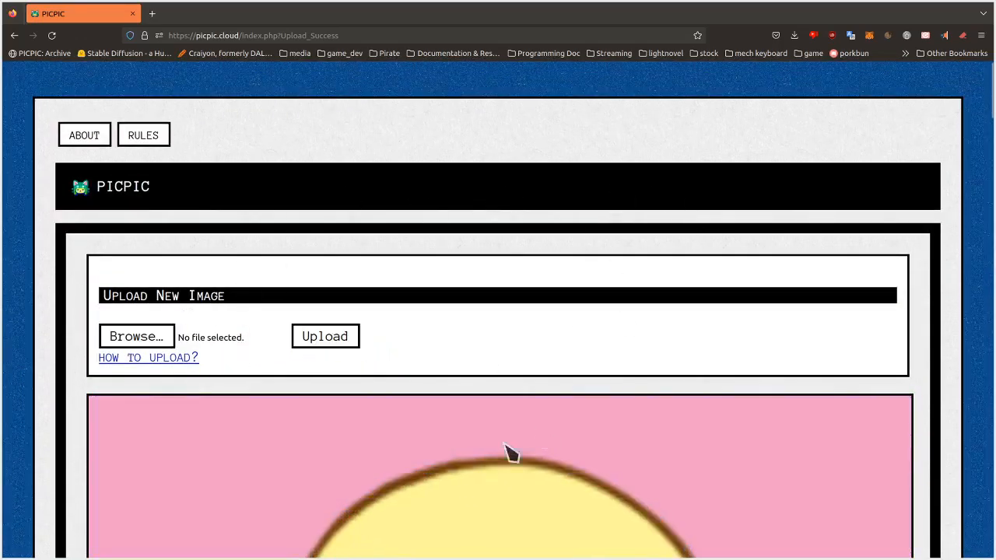
mouse_move(137, 336)
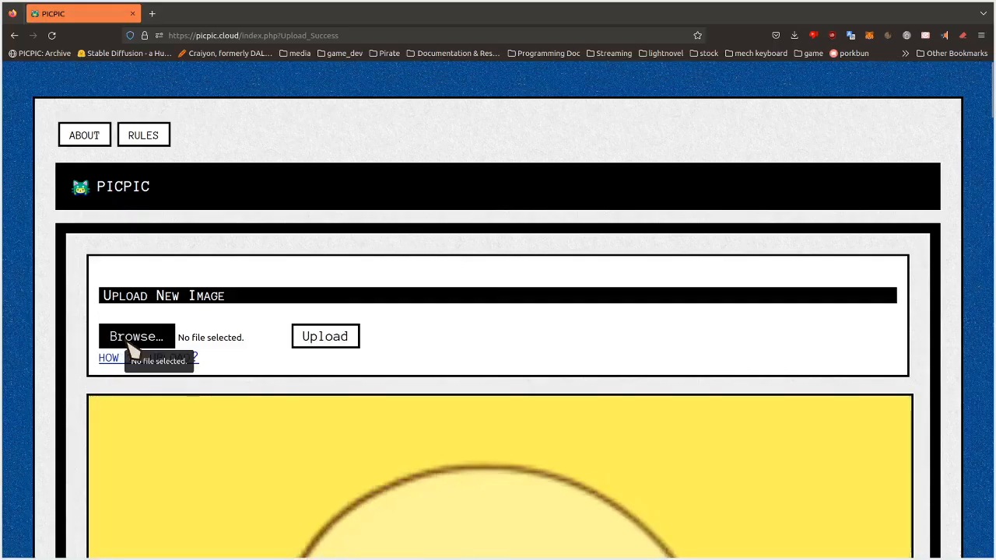
Choose giphy3_1.gif, the sunglasses character animation, and upload it to the gallery.
click(137, 336)
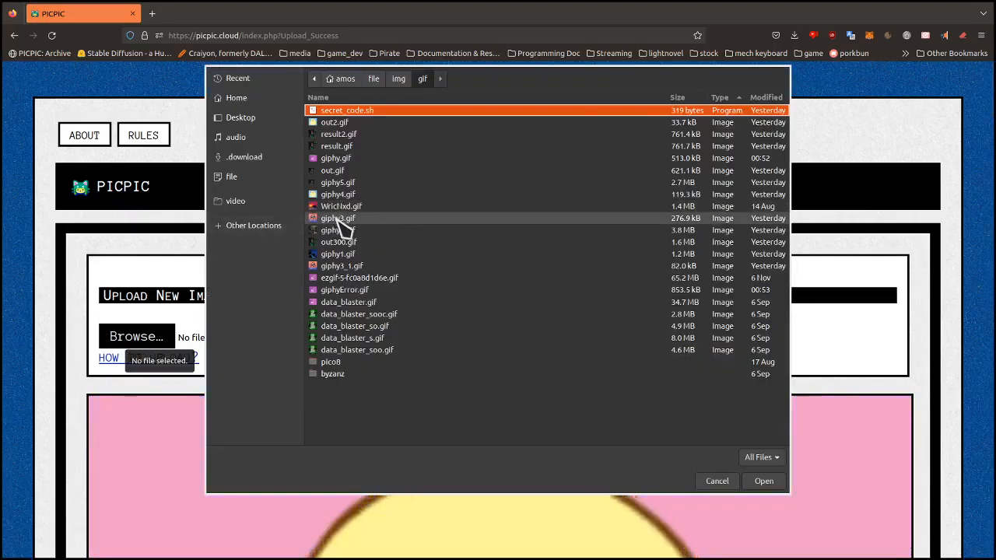
click(338, 218)
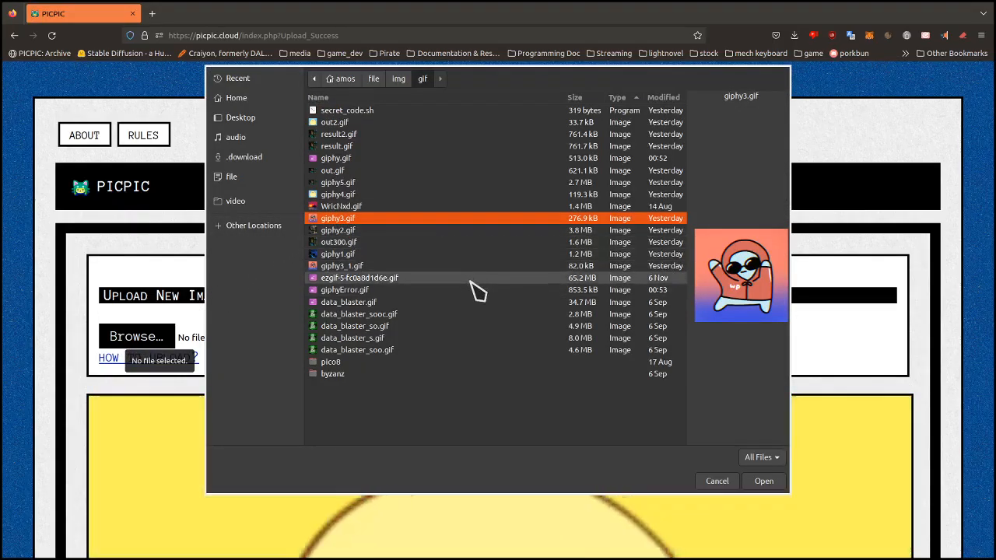
click(342, 265)
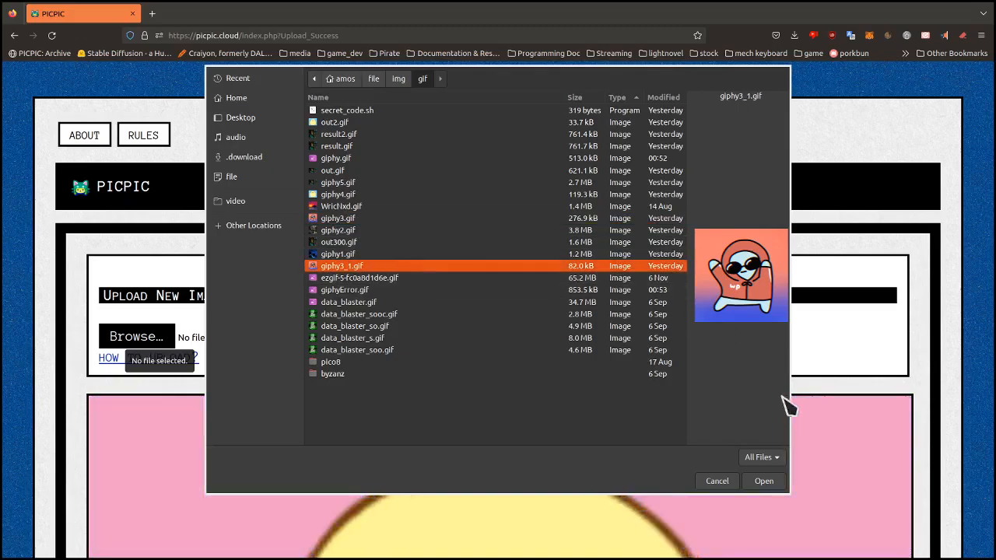
click(763, 481)
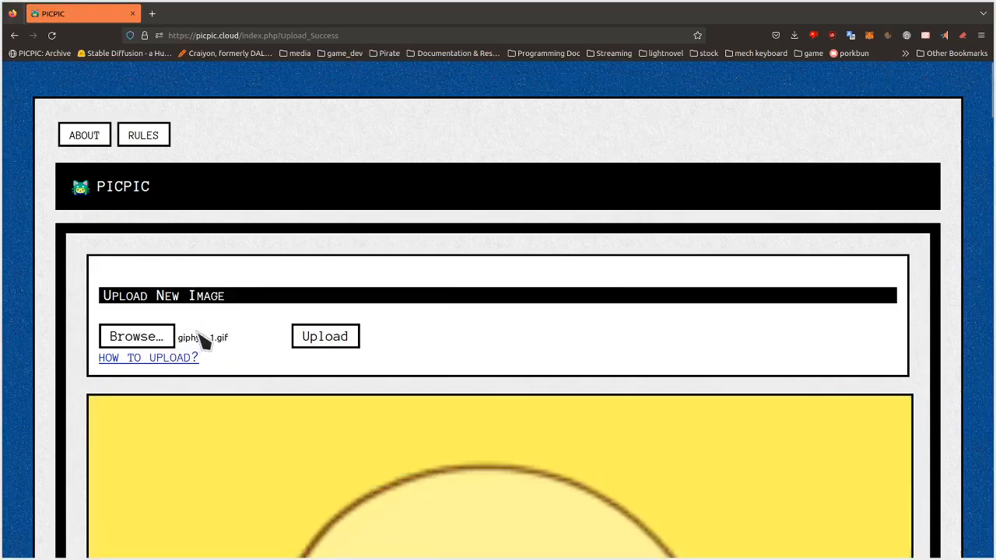
click(325, 337)
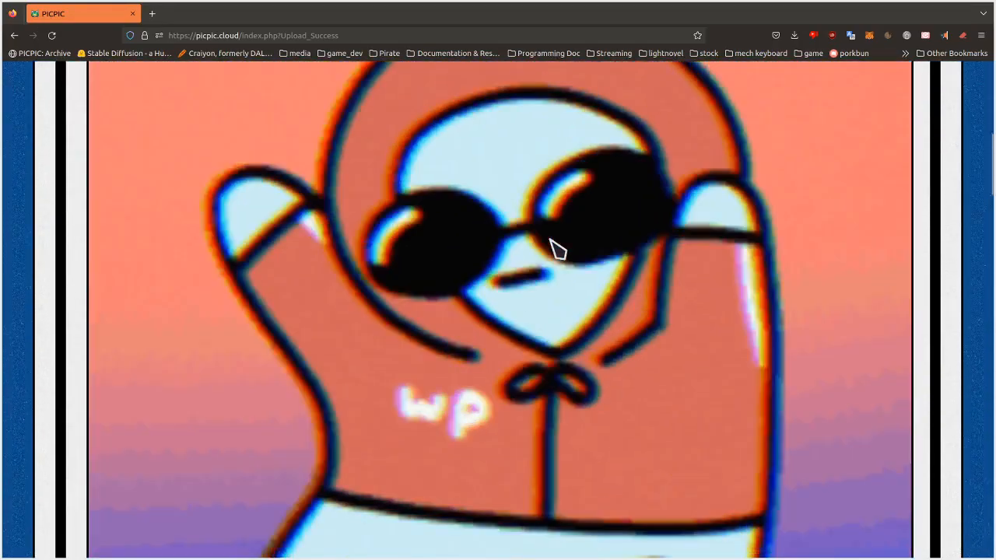
Look through the gallery images and start choosing another image to upload.
scroll(down, 3)
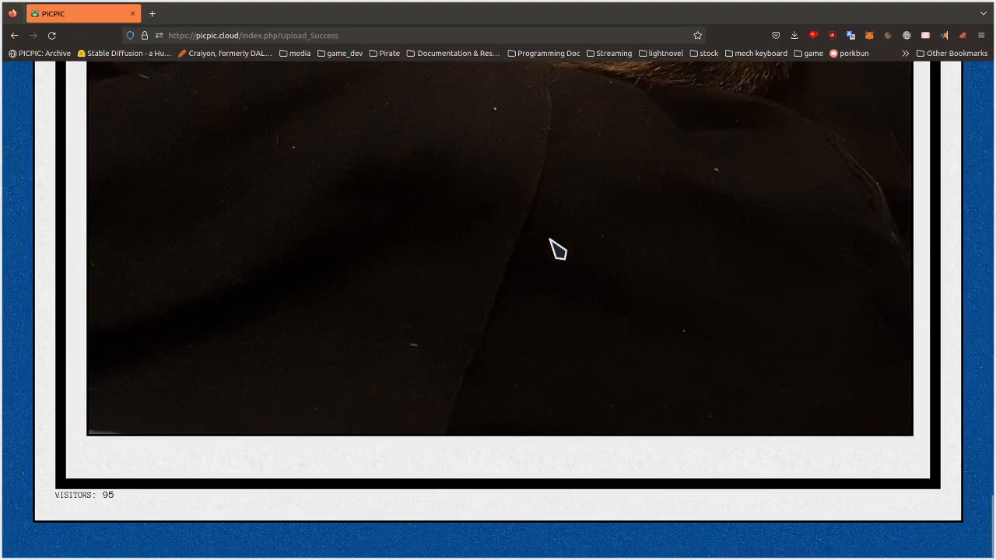
mouse_move(240, 432)
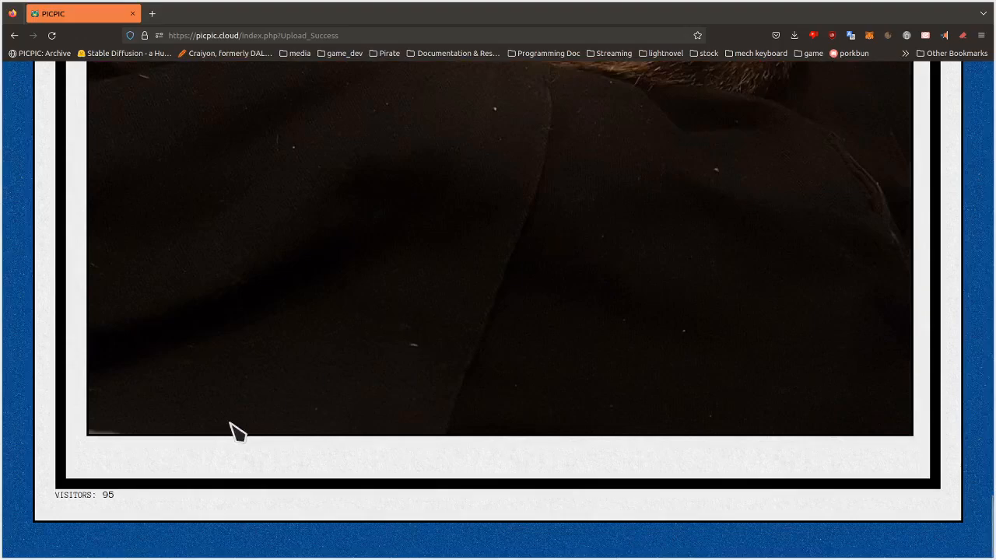
scroll(down, 3)
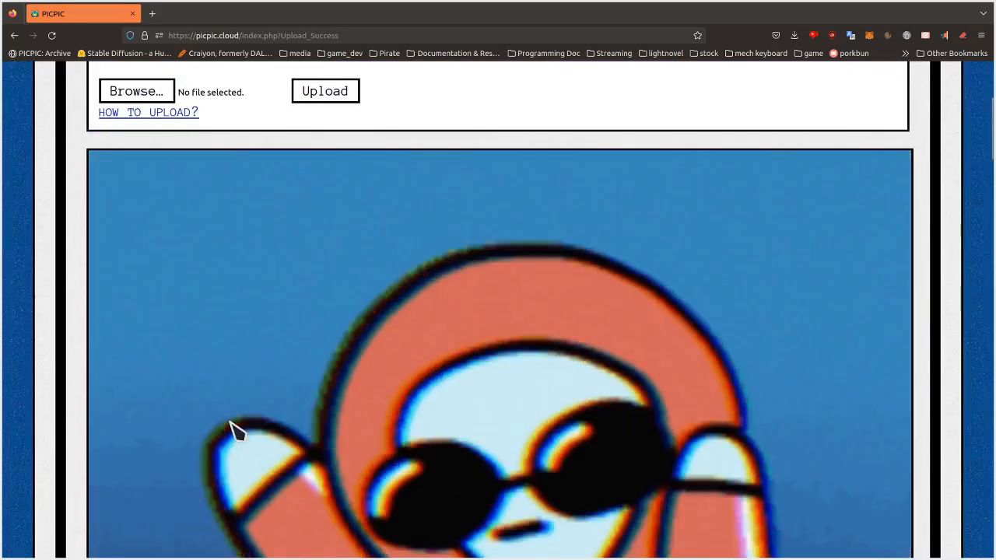
mouse_move(215, 75)
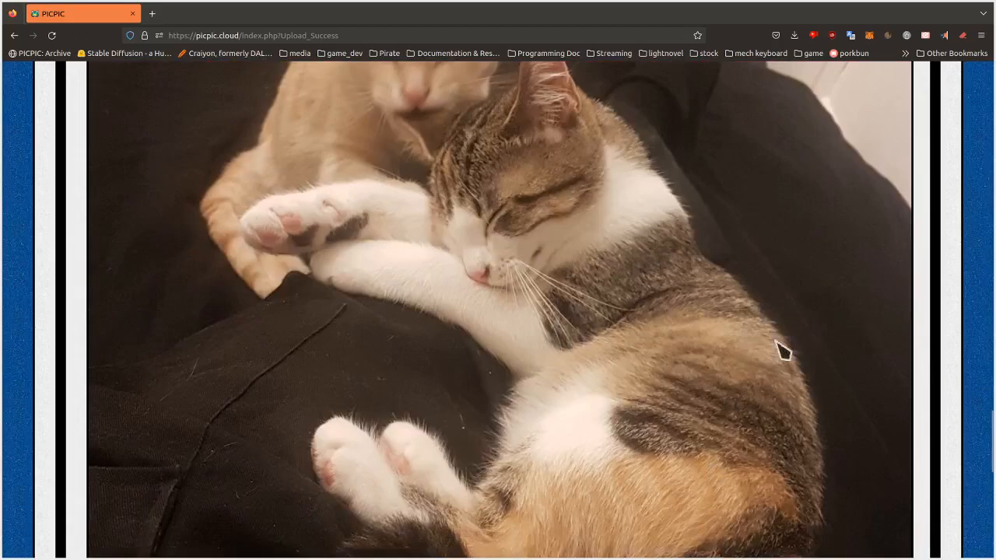
click(137, 90)
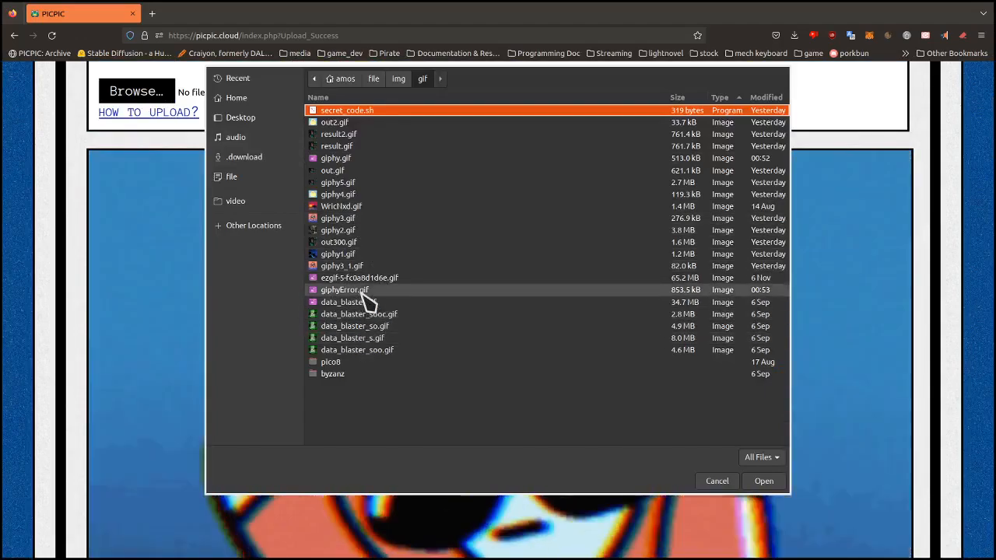
Choose giphyError.gif and view the red ERROR animation added to the gallery.
click(346, 289)
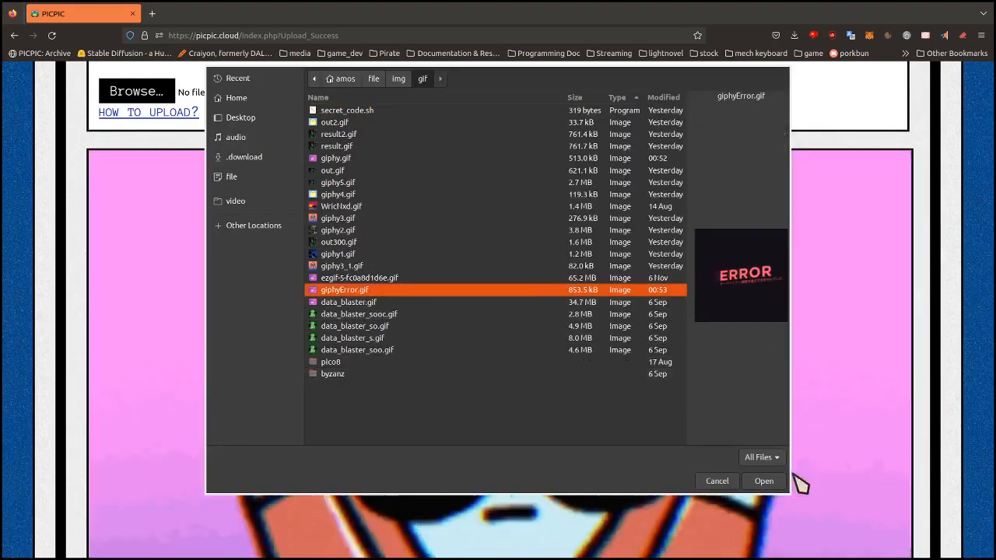
click(762, 481)
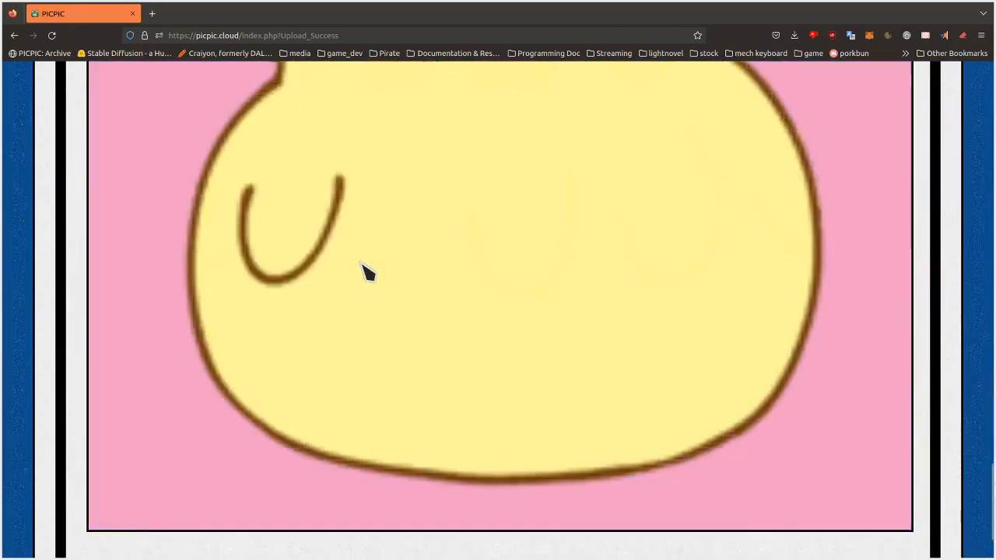
scroll(down, 3)
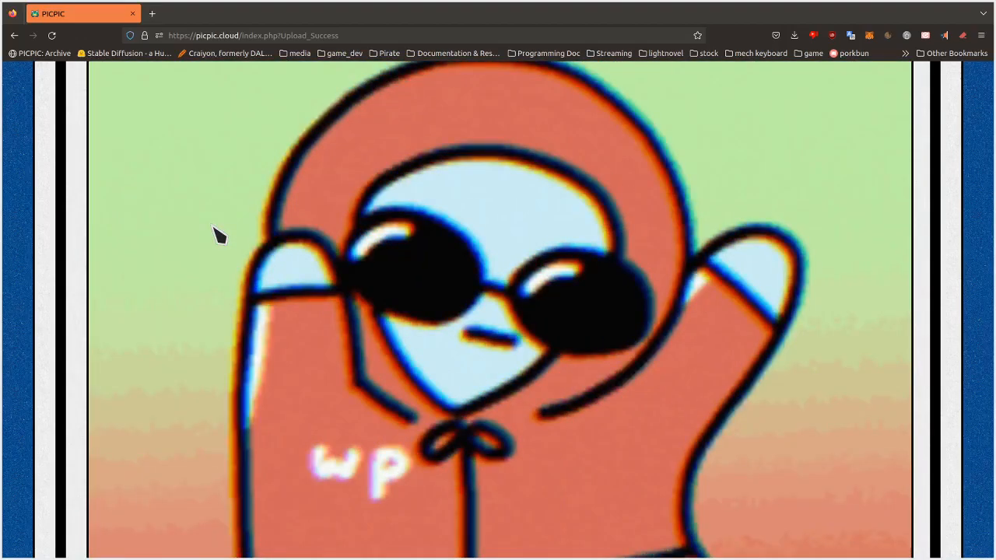
scroll(down, 3)
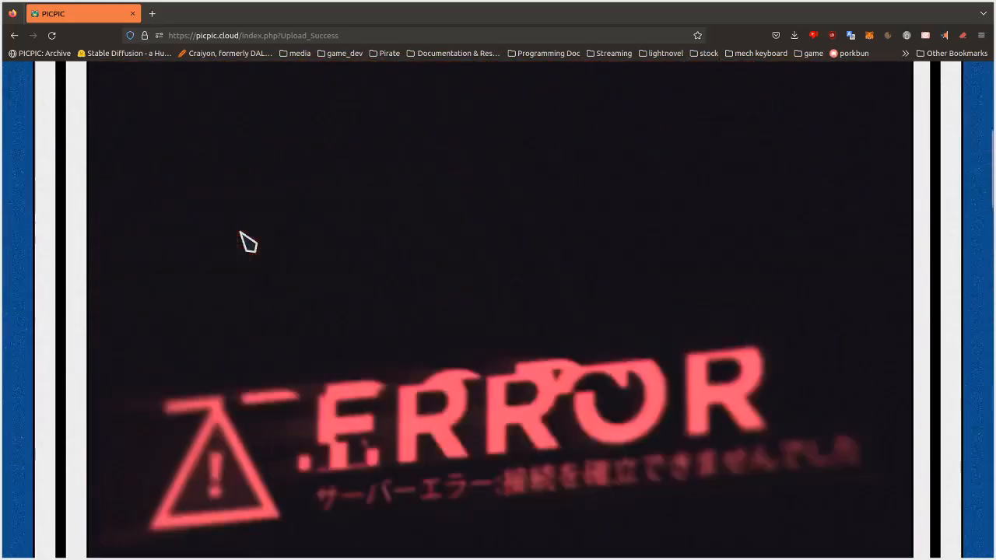
Reload the site, read the About page and return home.
click(52, 35)
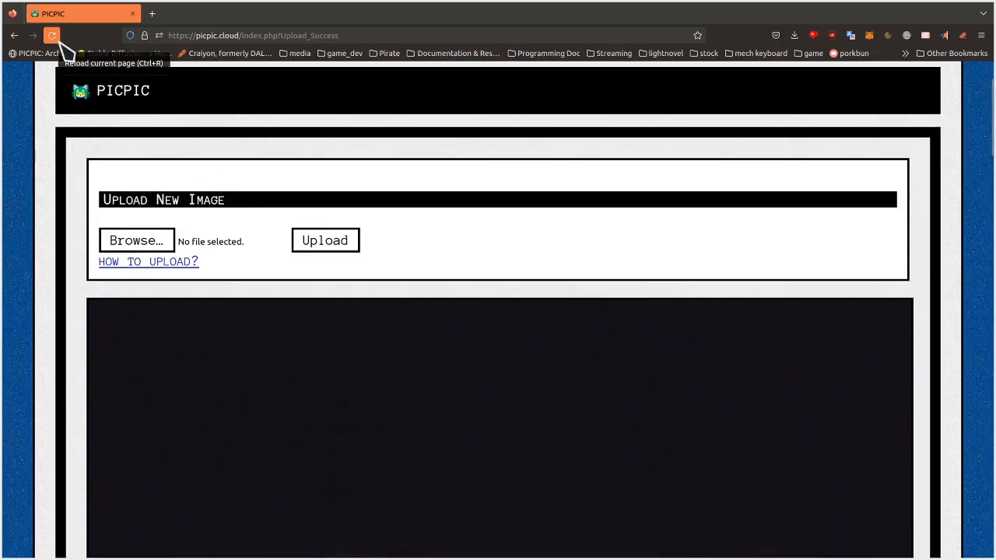
click(51, 35)
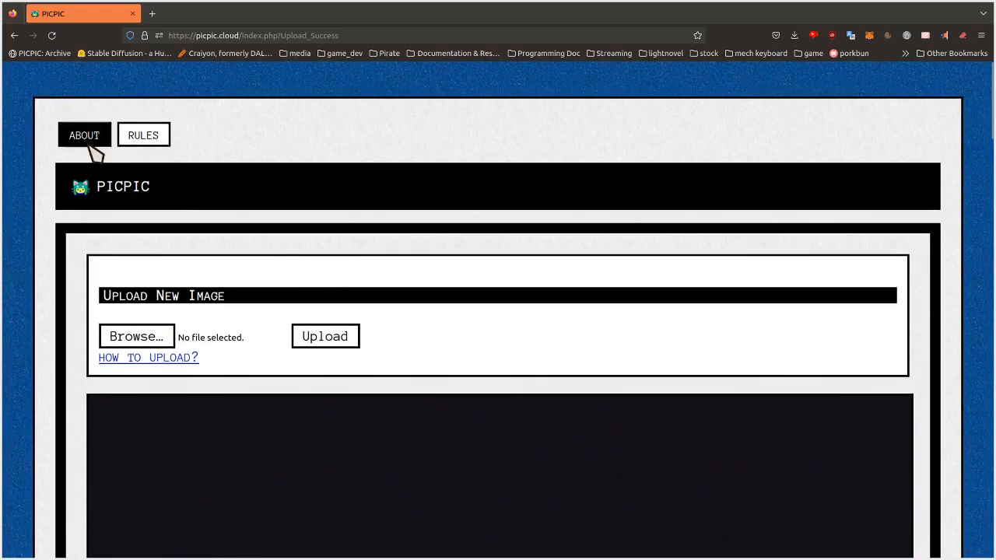
click(84, 134)
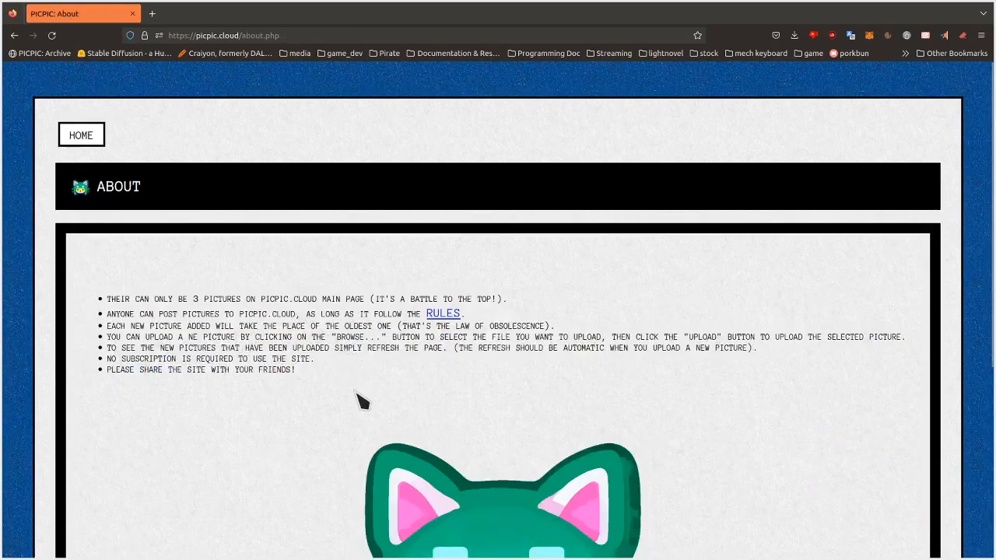
click(80, 134)
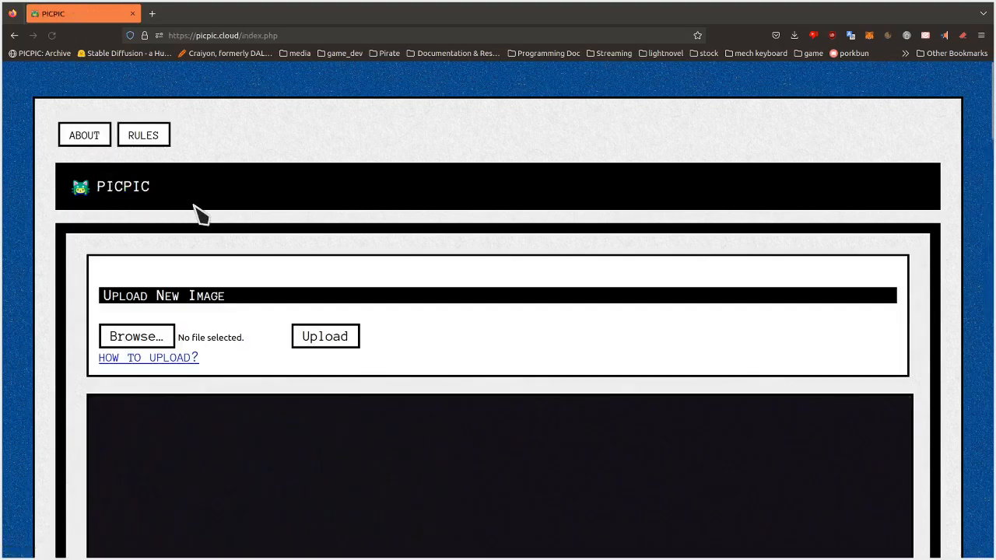
Read through the Rules page.
click(143, 134)
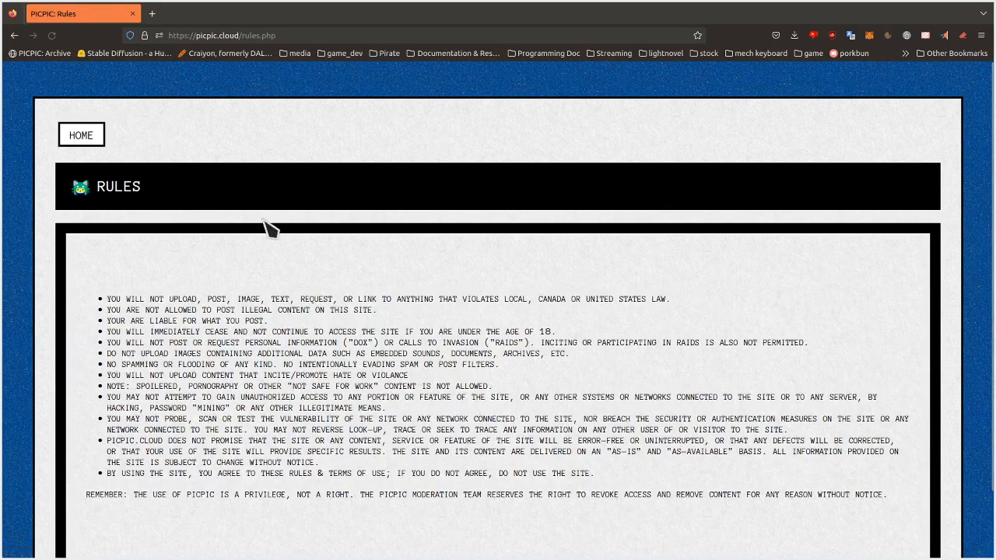
scroll(down, 3)
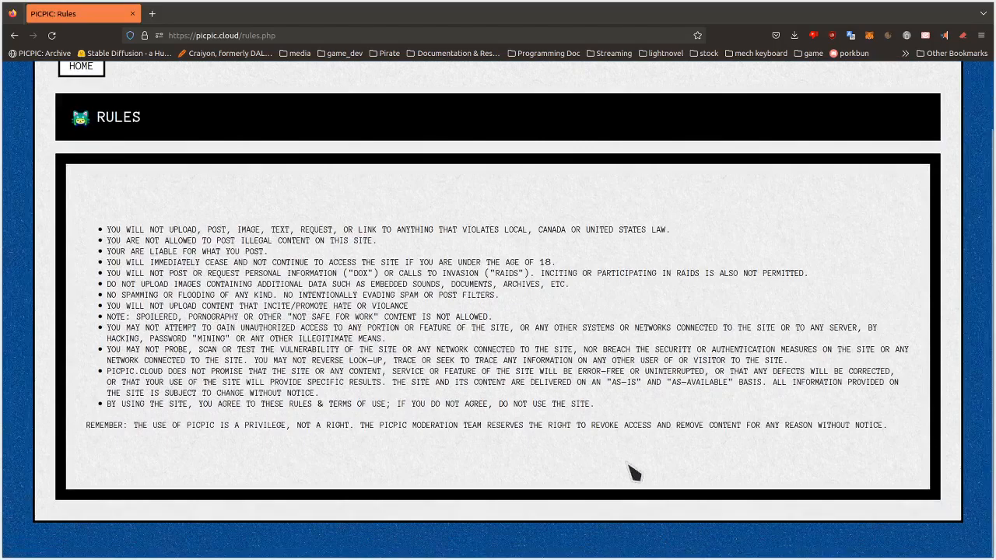
mouse_move(899, 442)
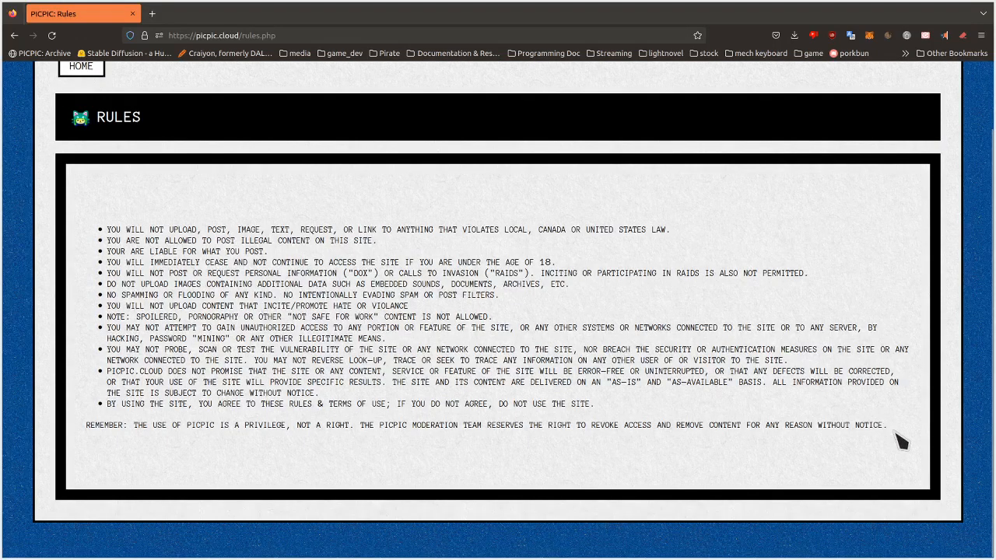
mouse_move(412, 302)
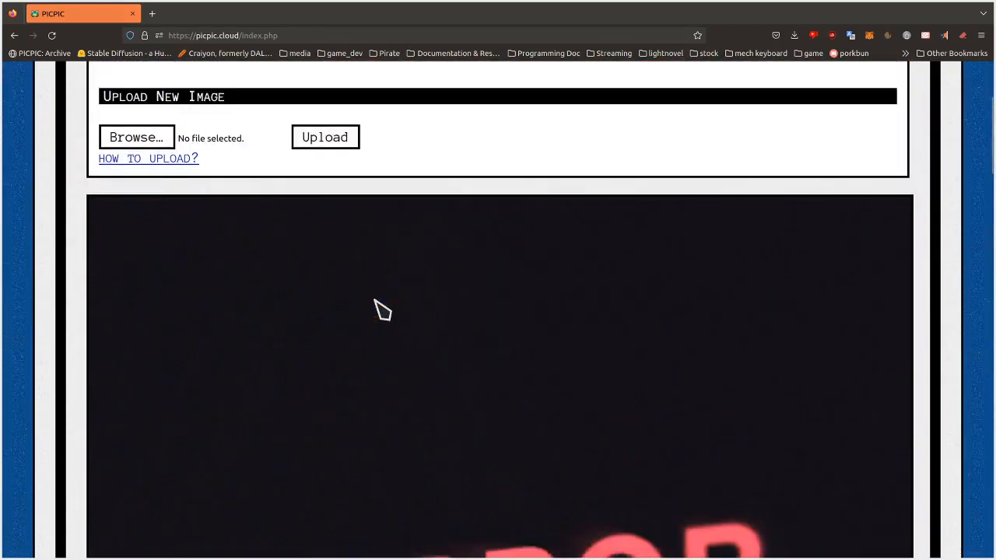
scroll(down, 3)
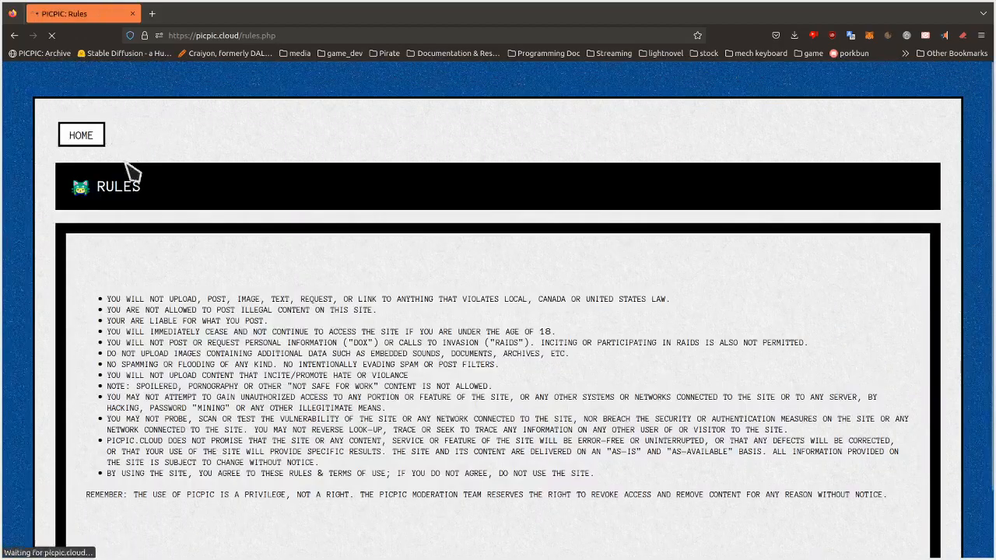
Return to the home page and scroll to the ERROR GIF in the gallery.
click(81, 133)
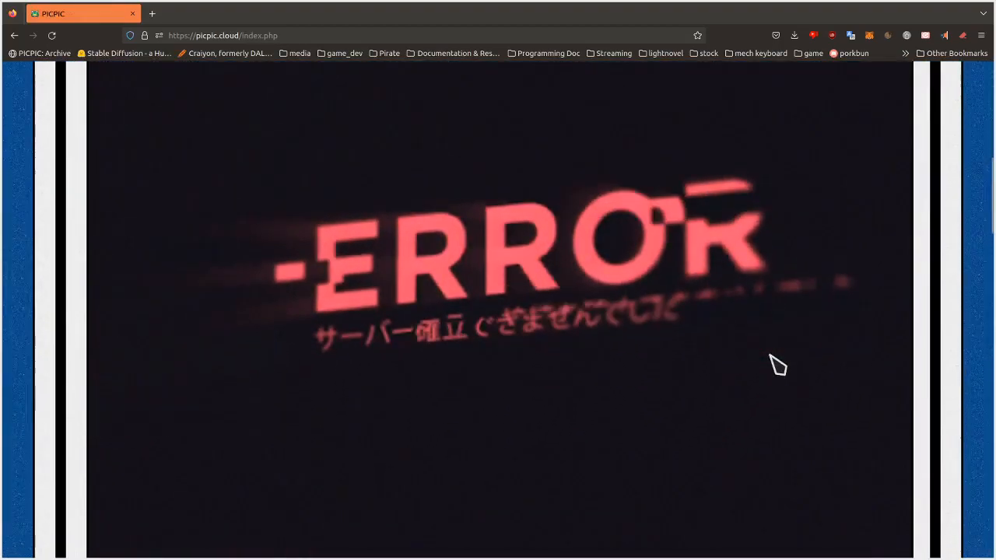
scroll(down, 3)
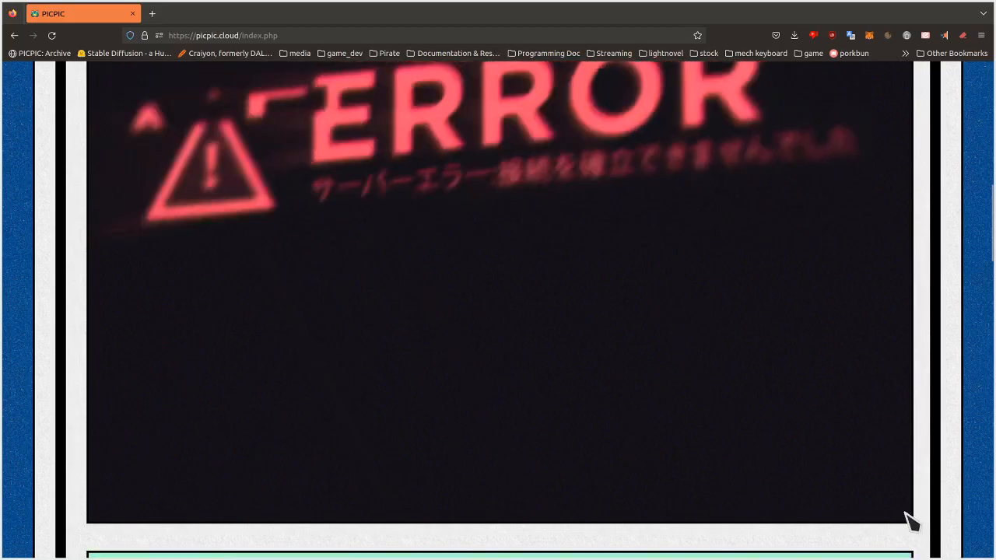
mouse_move(843, 495)
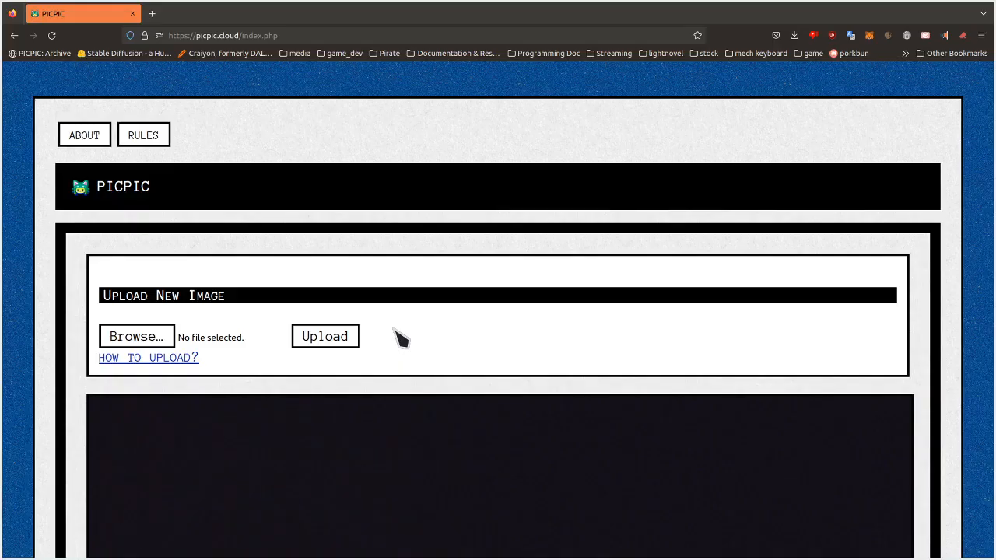
Show the home page in the browser's responsive design mode at a narrow phone width.
right_click(439, 257)
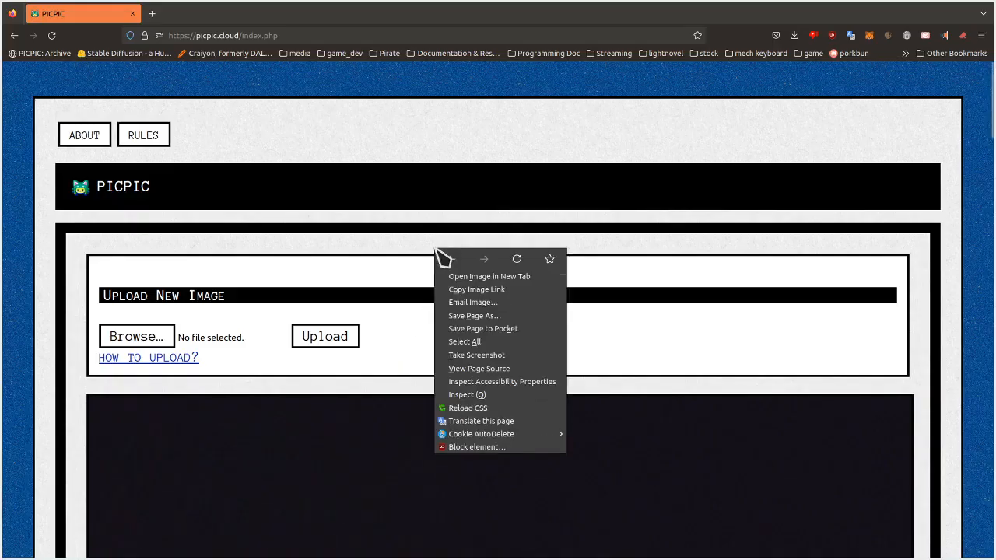
click(526, 407)
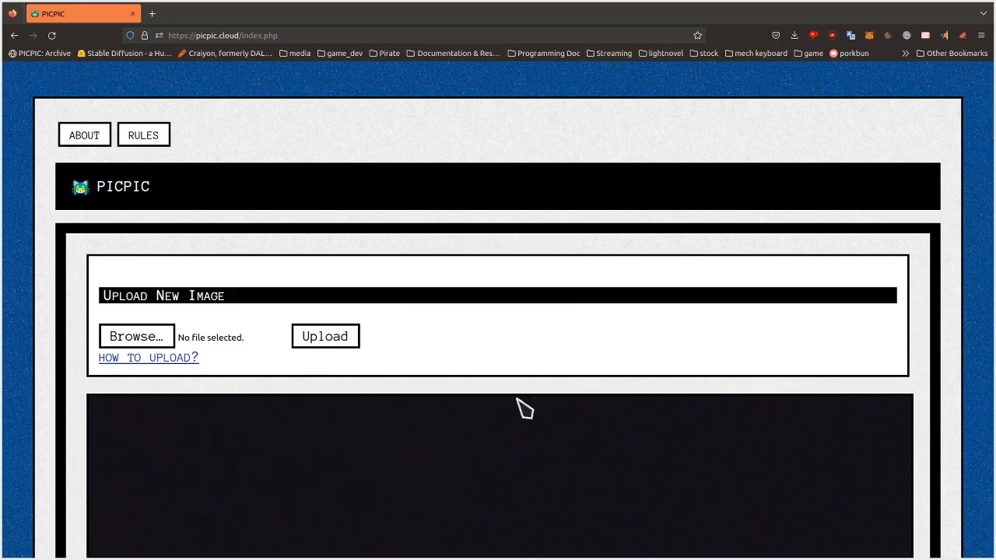
key(F12)
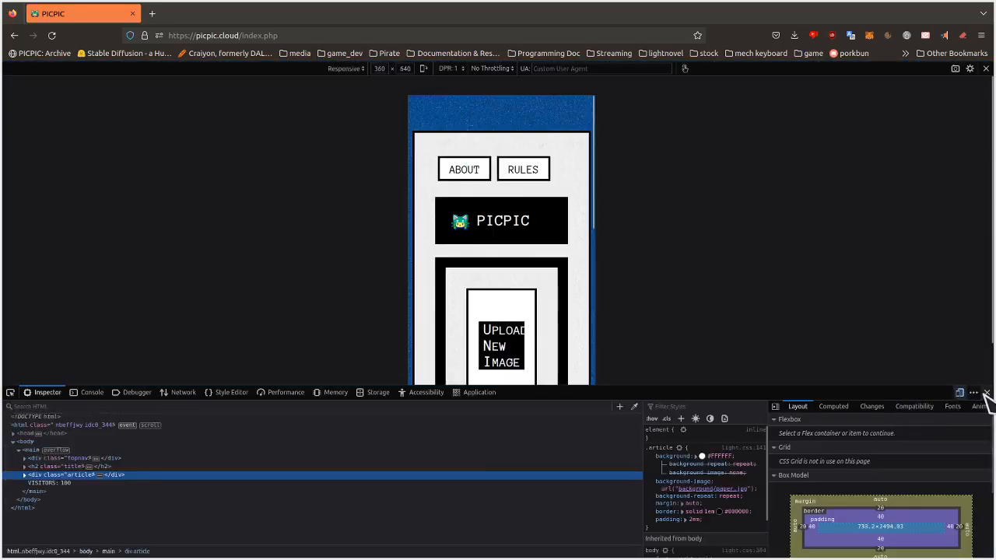